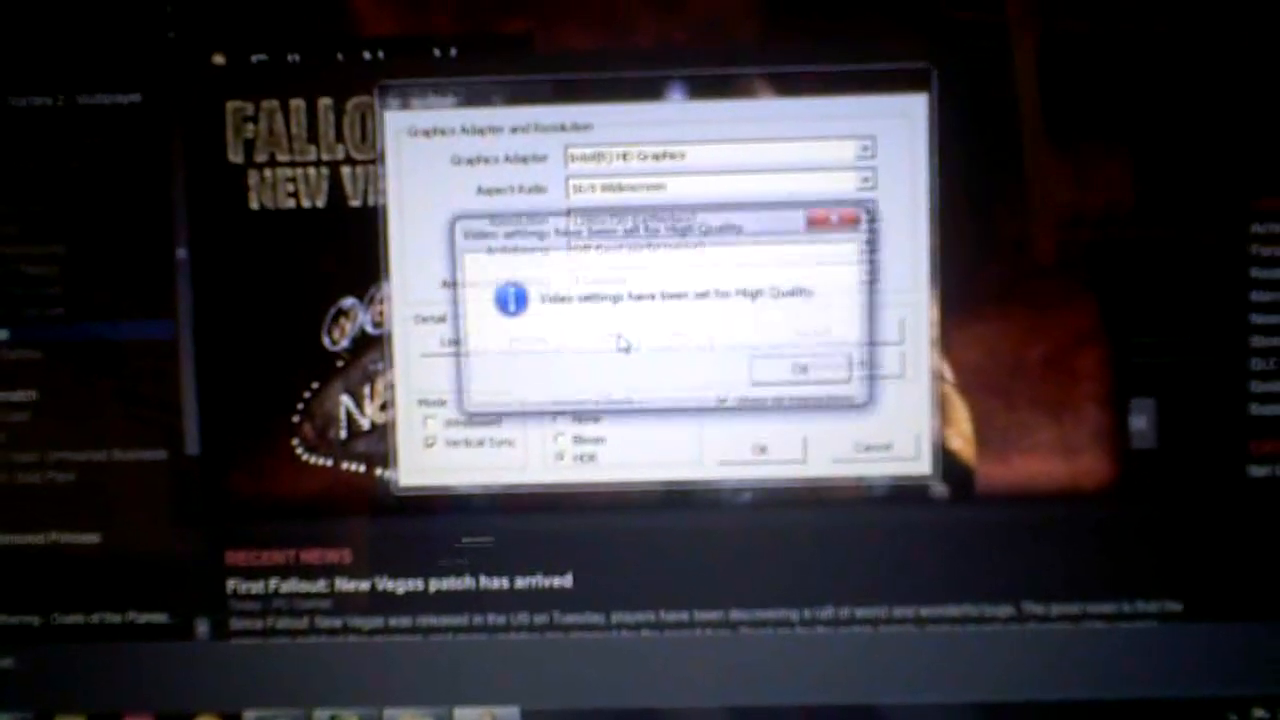
Step: Confirm the High Quality message and save the graphics options
{"action": "left_click", "coordinate": [795, 368]}
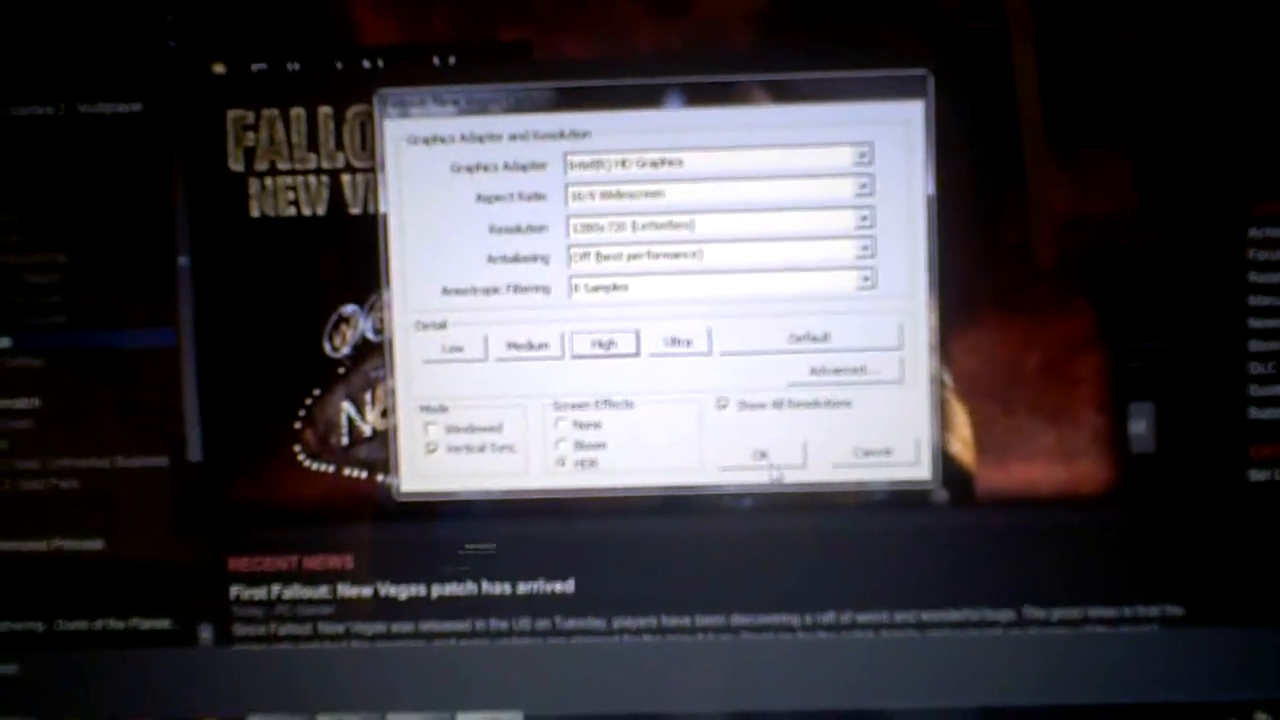
{"action": "left_click", "coordinate": [760, 453]}
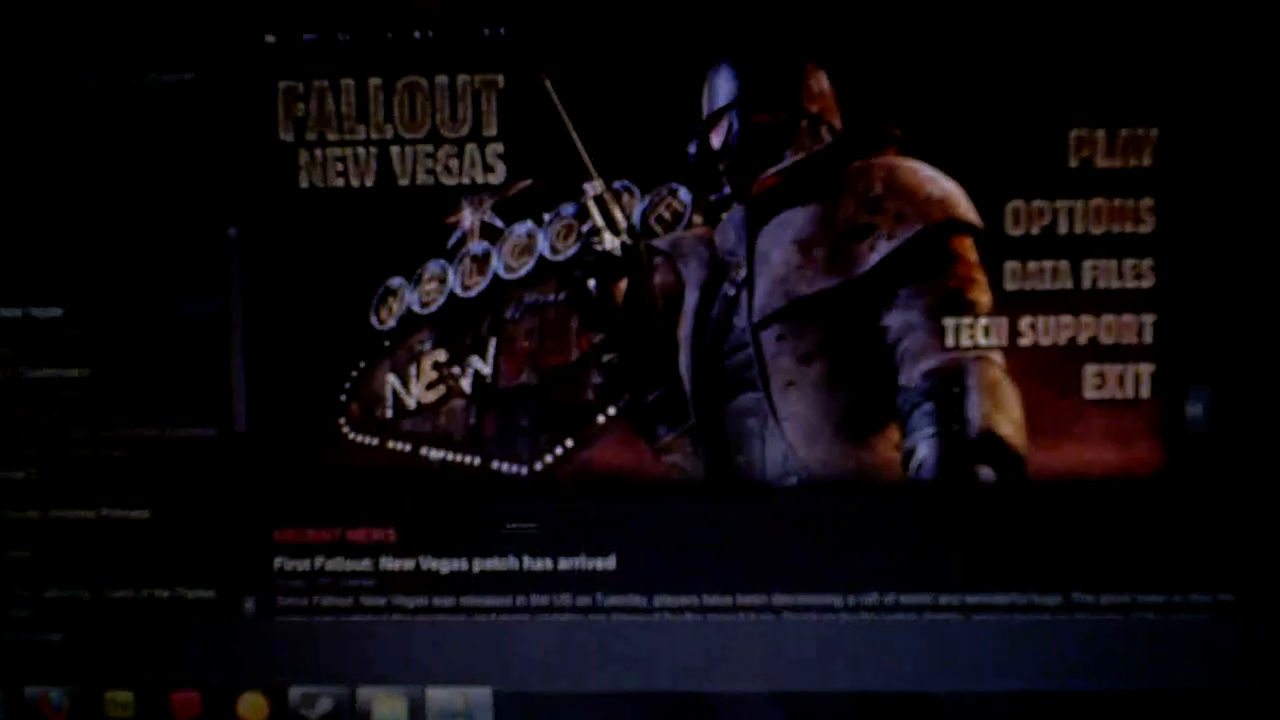
Step: Launch the game from the launcher so the Bethesda Softworks intro plays
{"action": "left_click", "coordinate": [1098, 149]}
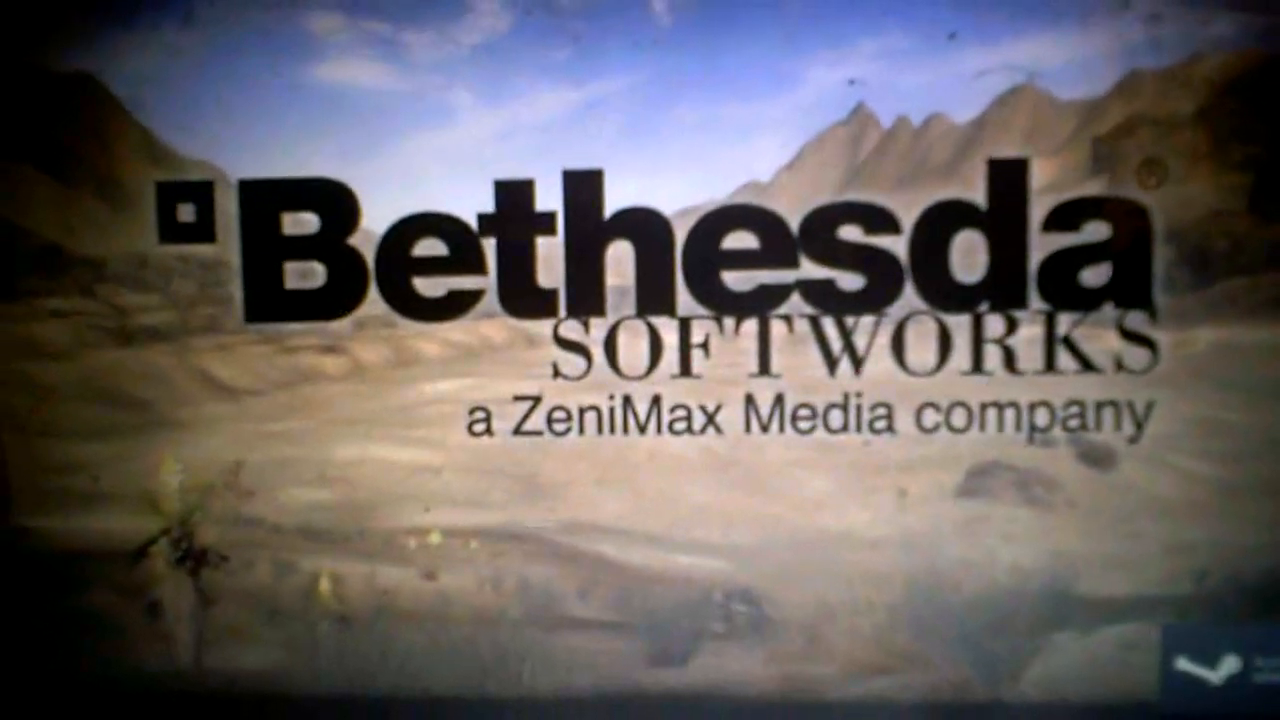